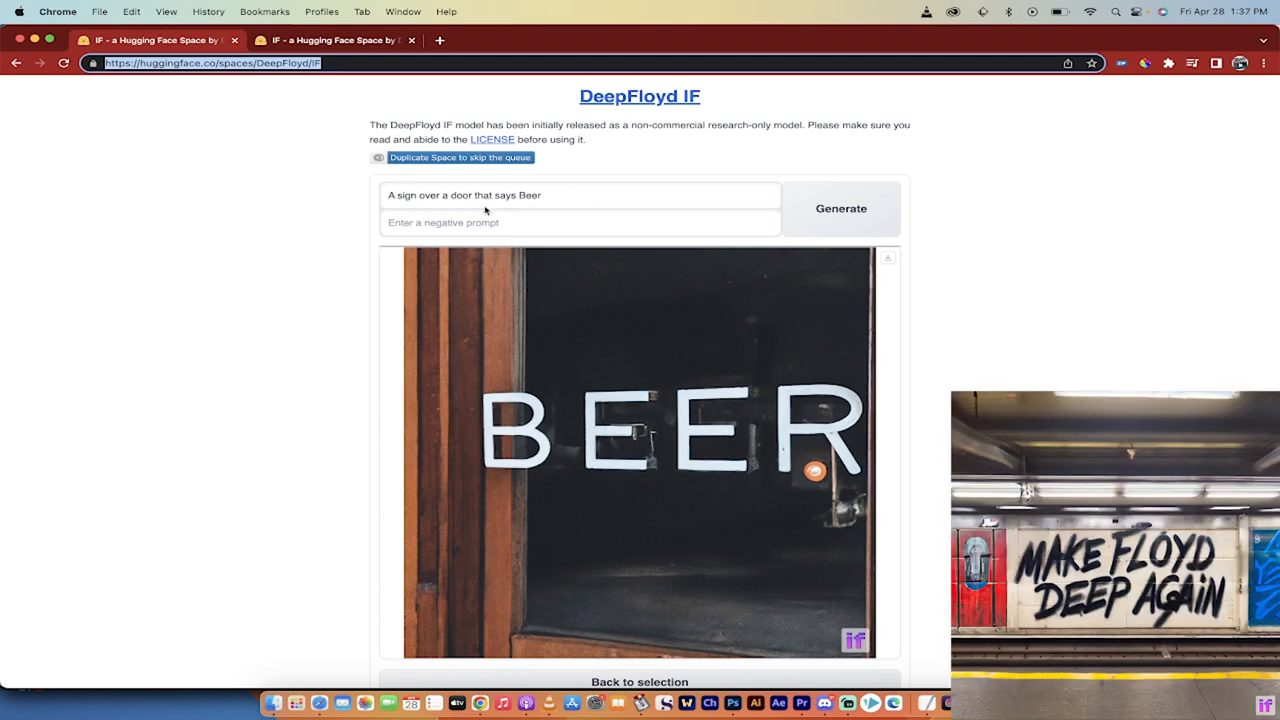
Scroll down through the previous Beer sign result before reloading the Space.
scroll("down", 3)
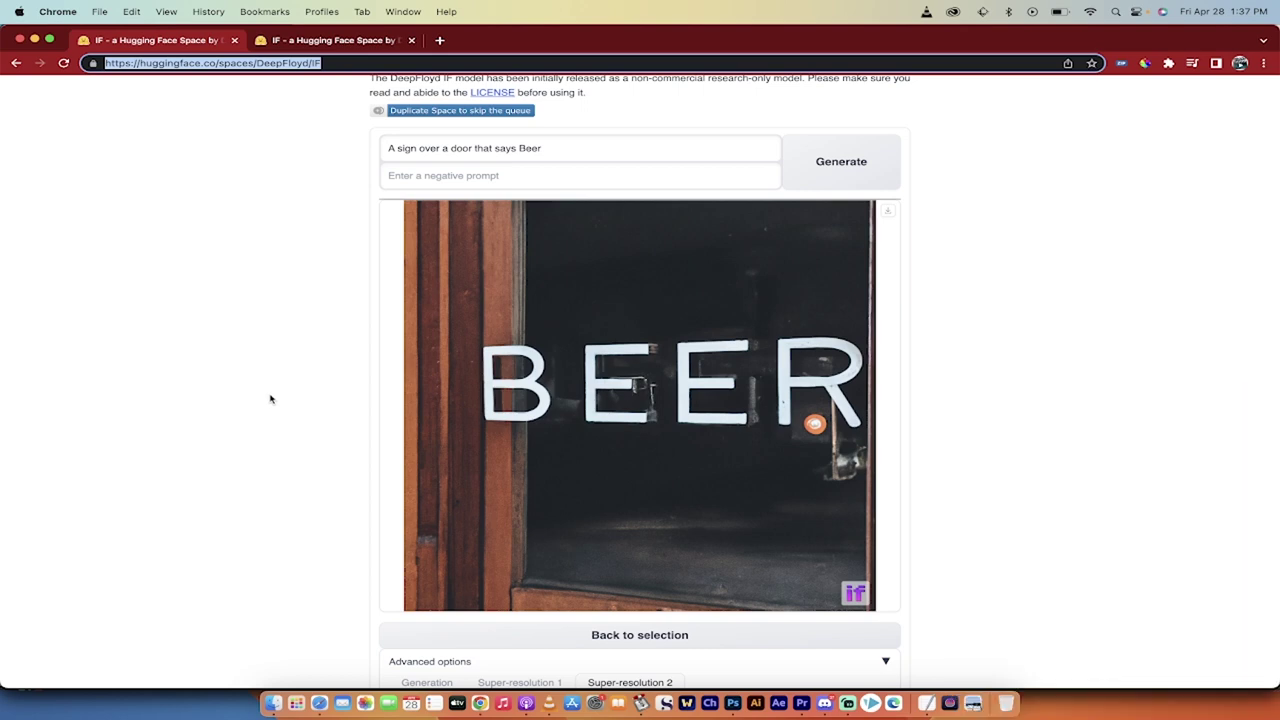
mouse_move(190, 468)
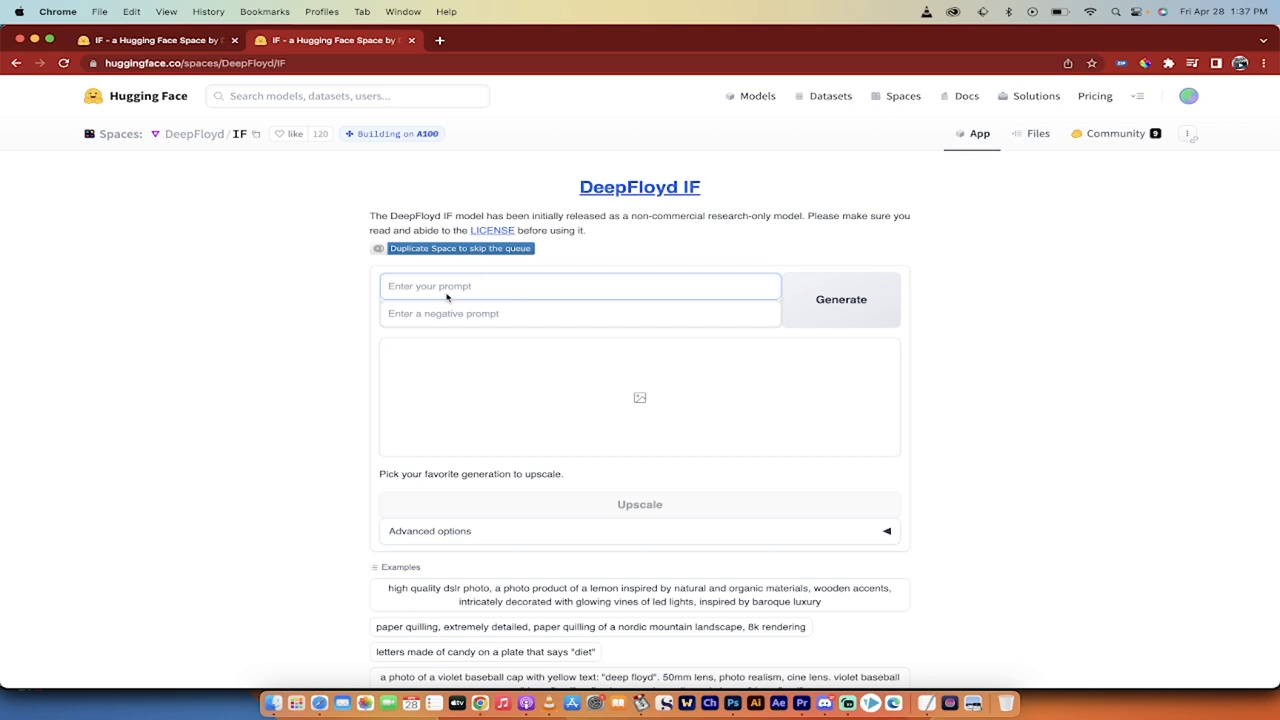
Enter the prompt "a sign on a door that says wine" and start generation.
type("a signg")
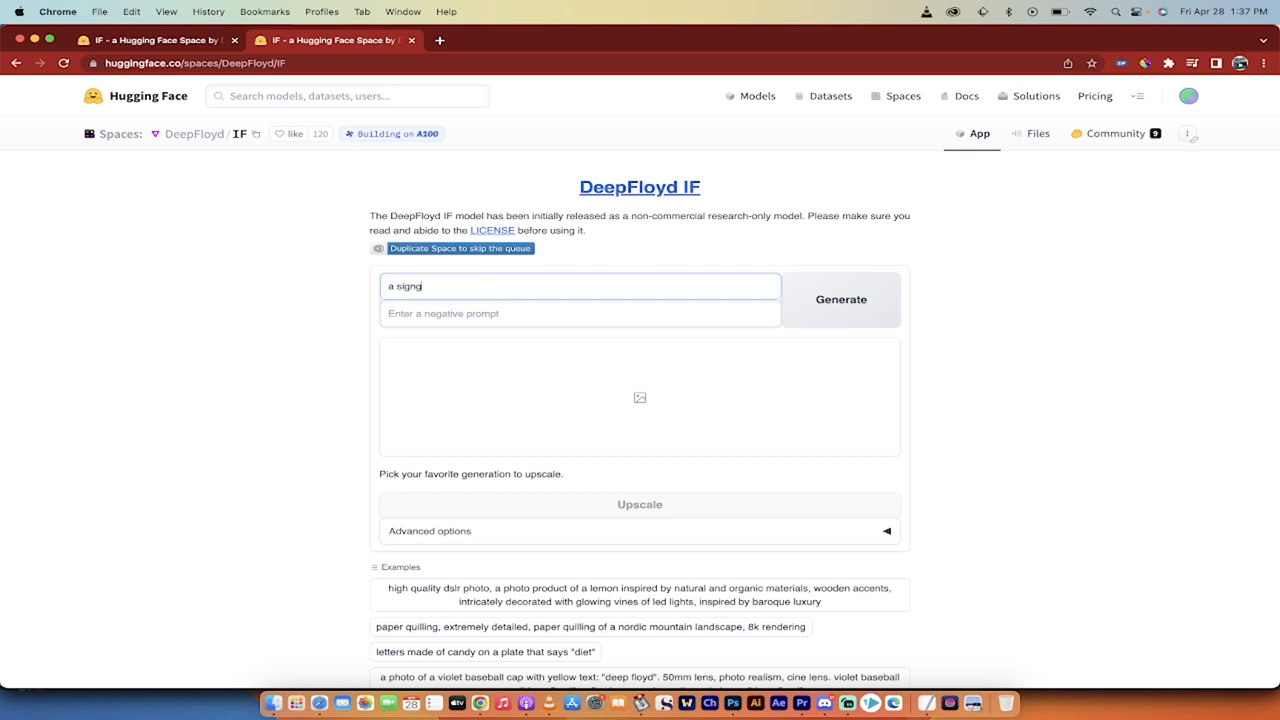
type("a sign on a door")
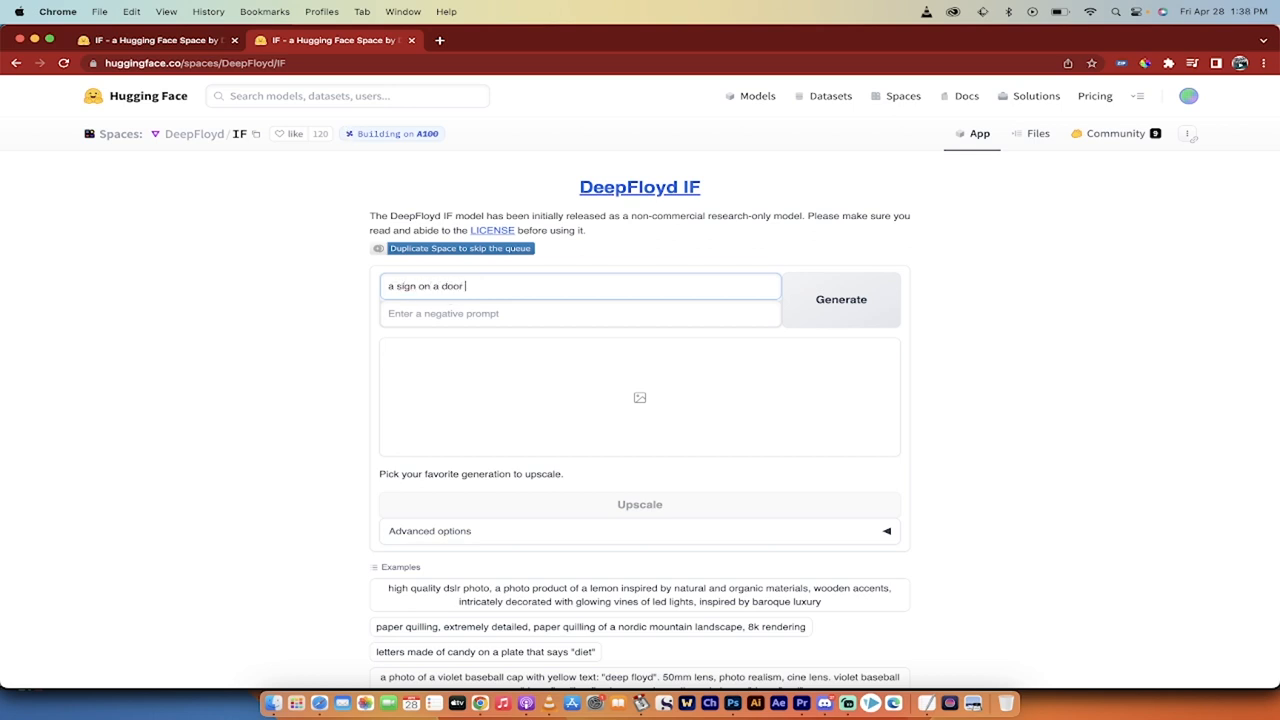
type("that says c")
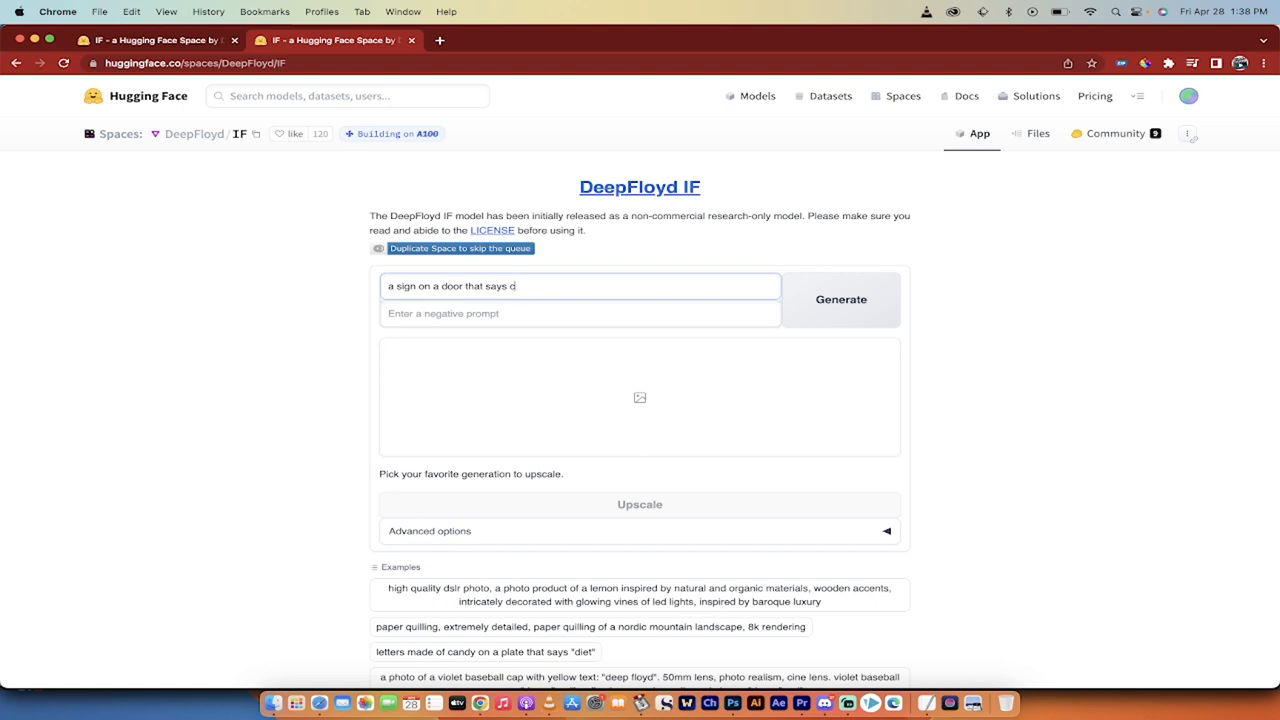
key("Backspace")
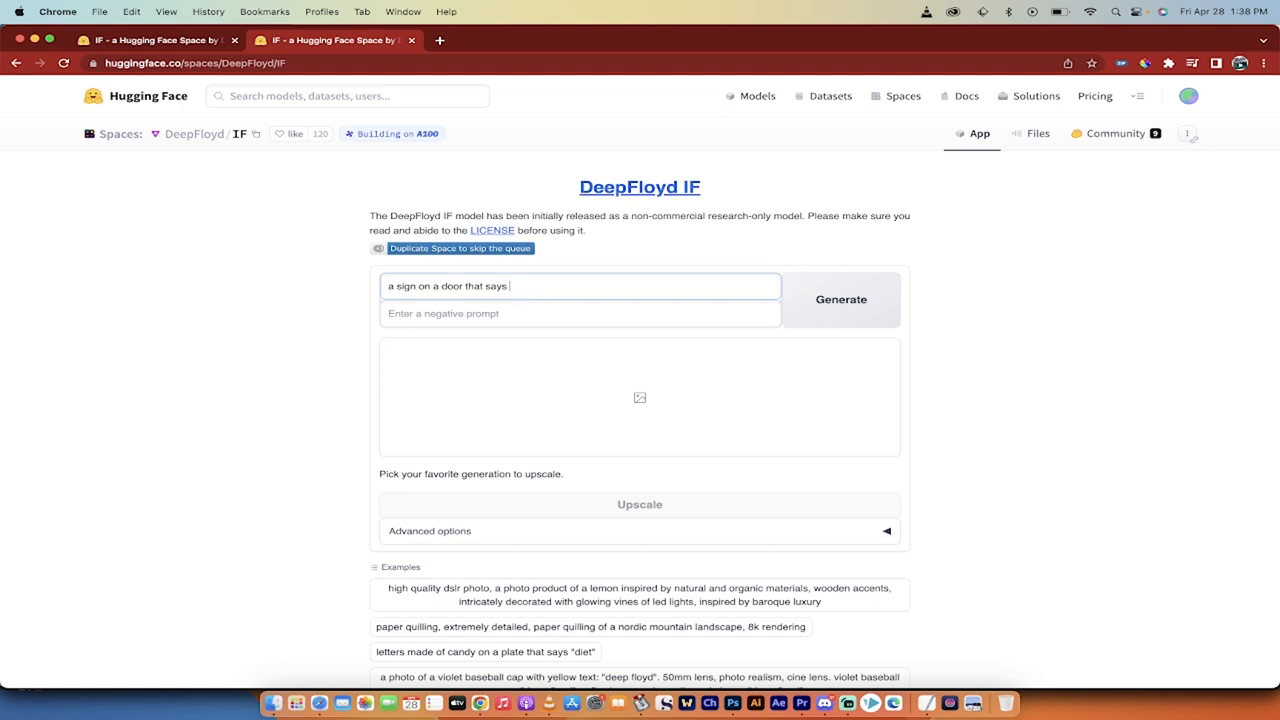
type("wine")
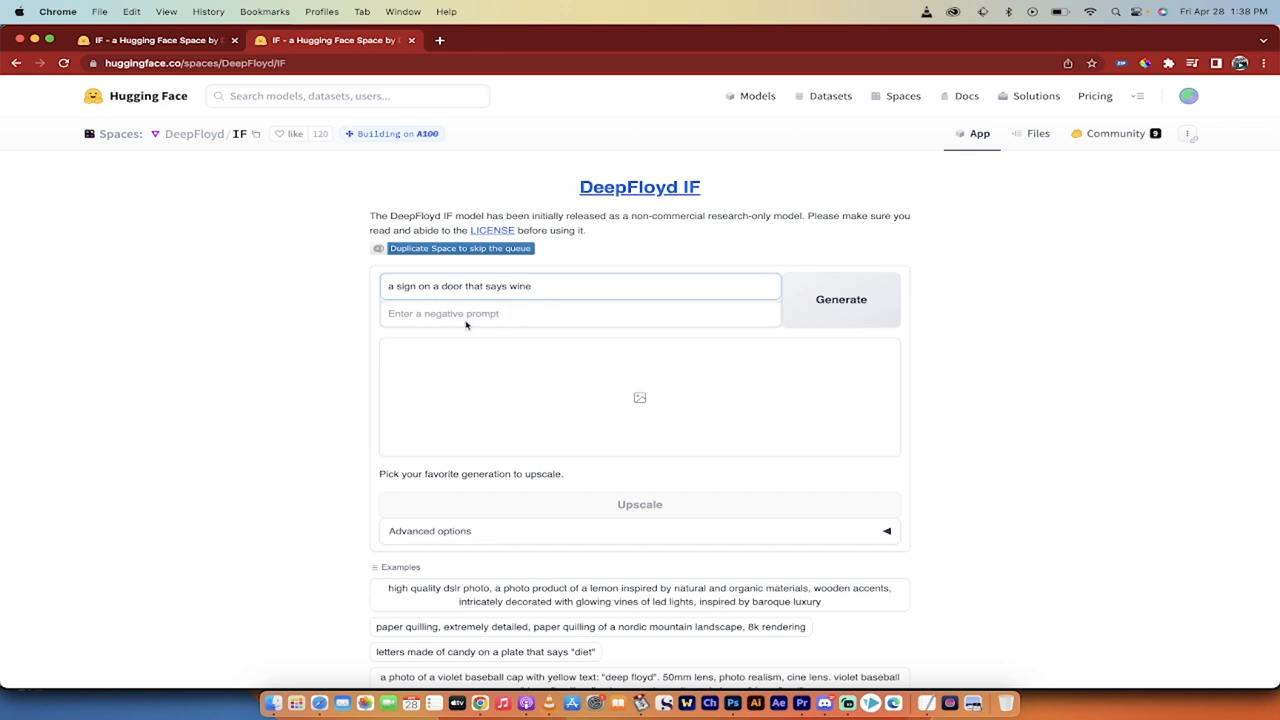
left_click(840, 300)
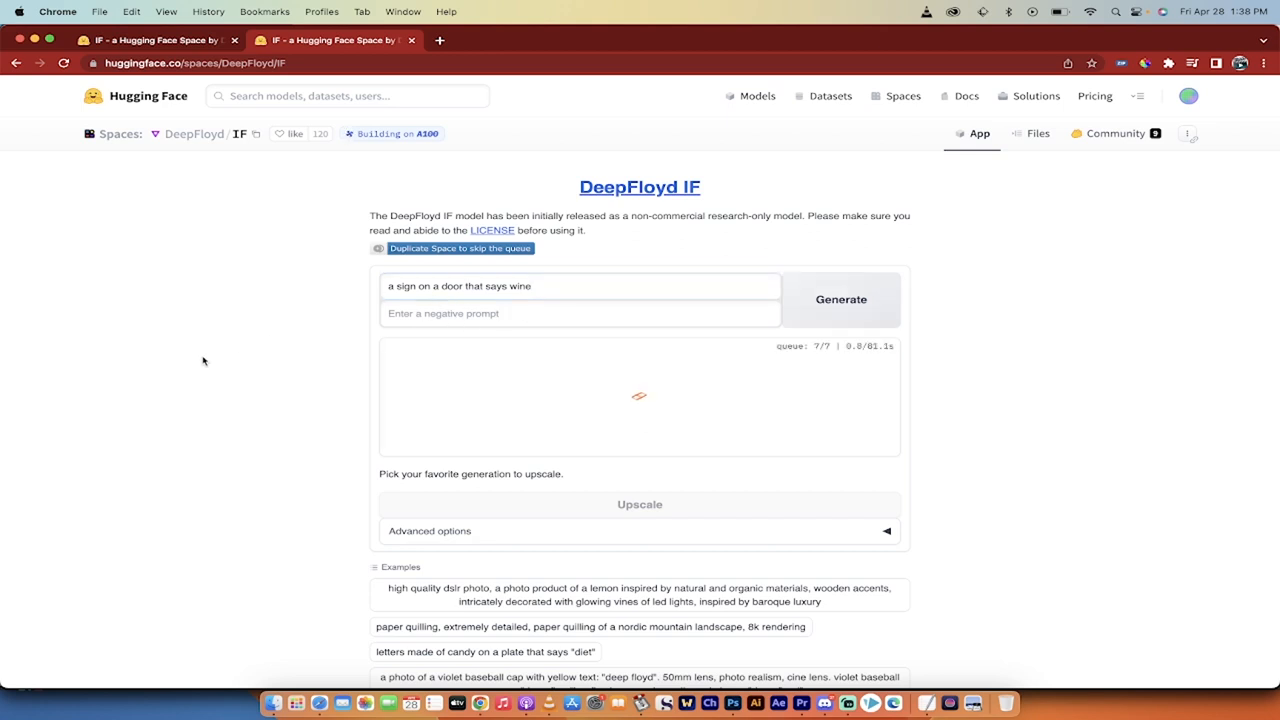
mouse_move(812, 364)
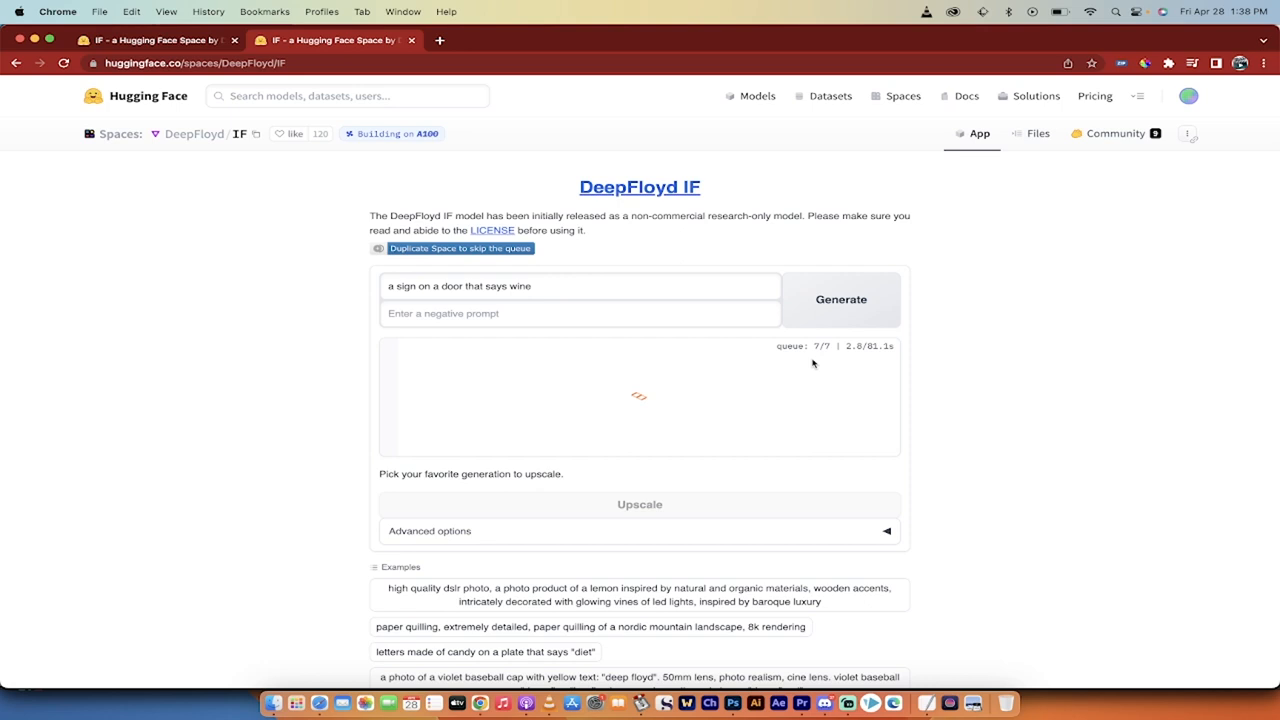
mouse_move(820, 350)
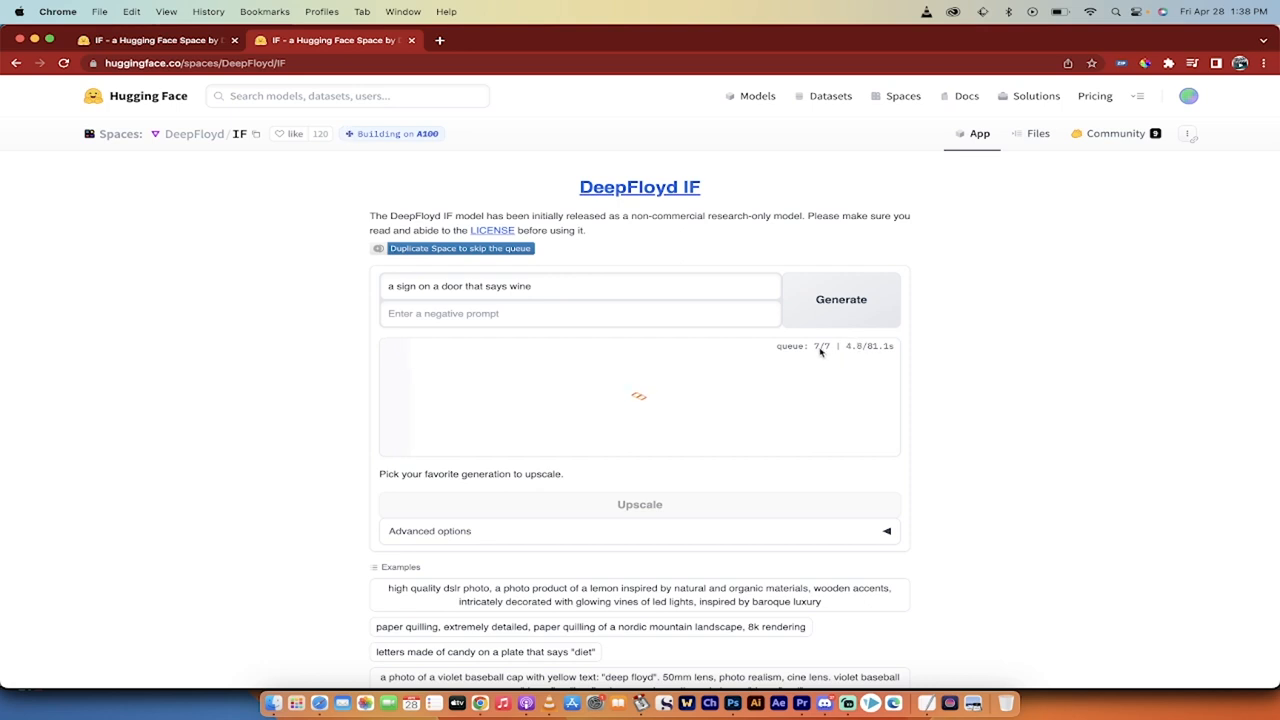
mouse_move(312, 396)
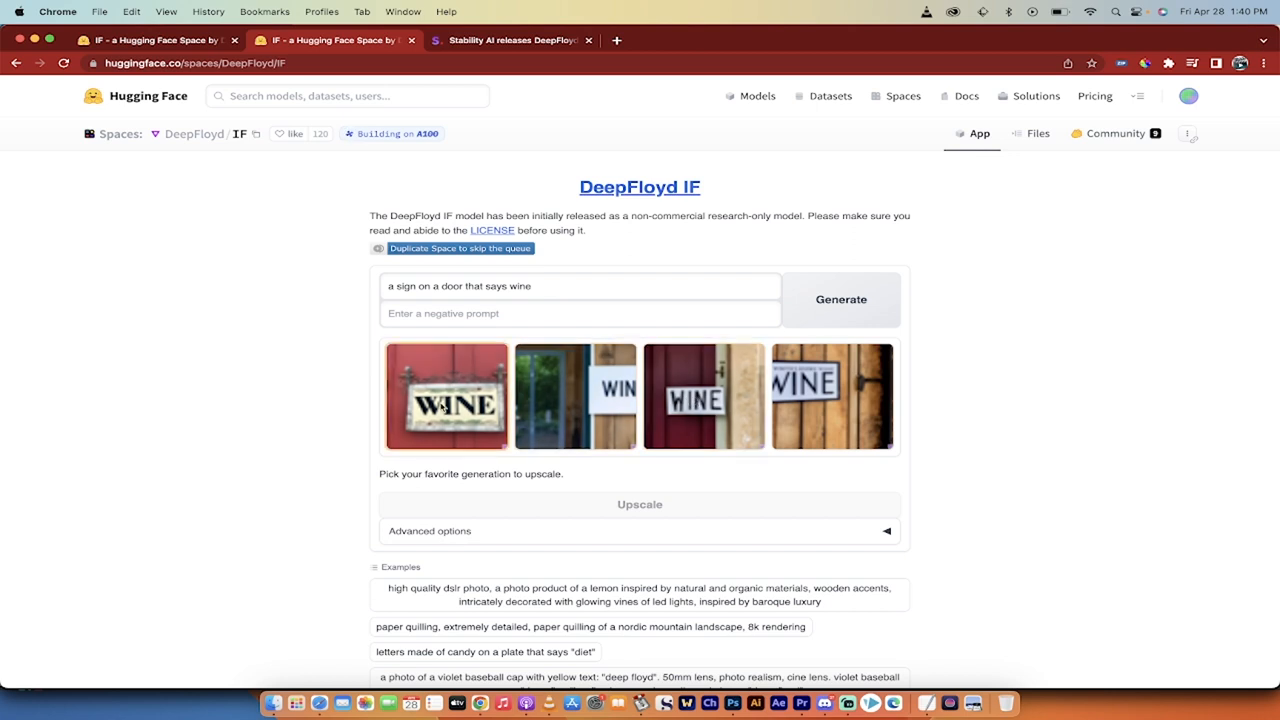
Select the red door WINE sign thumbnail for upscaling.
left_click(446, 396)
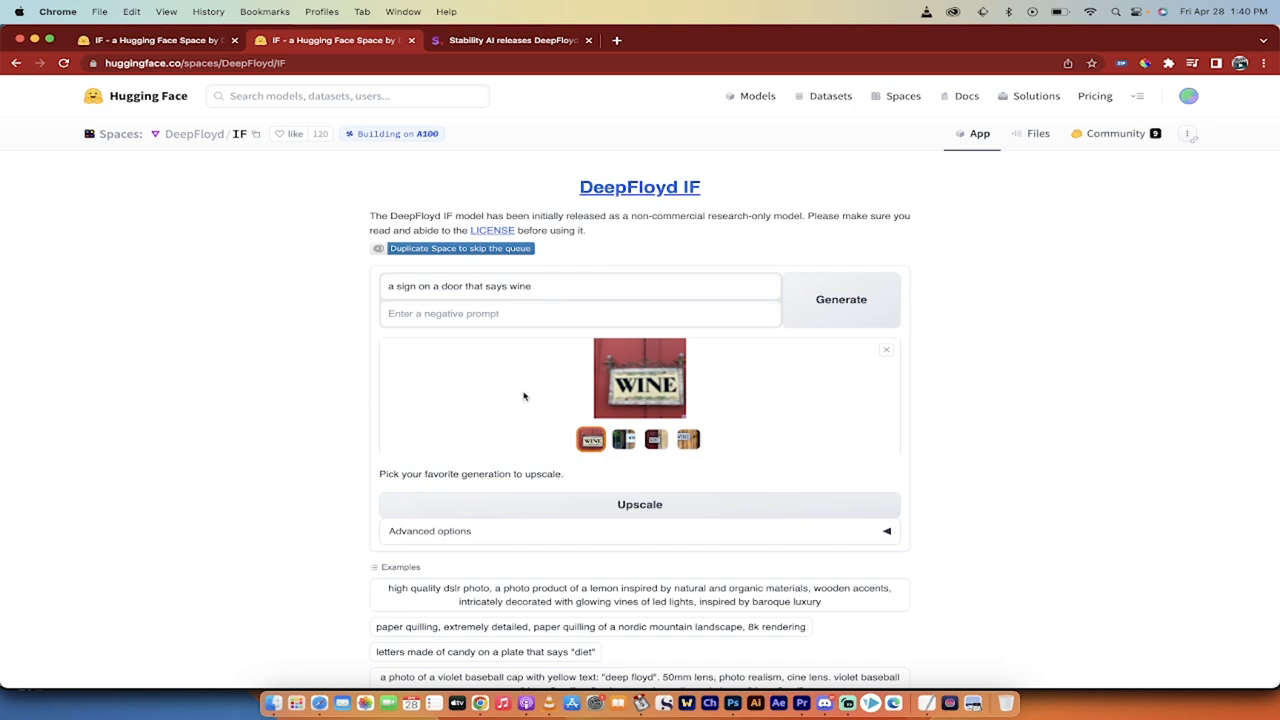
mouse_move(624, 512)
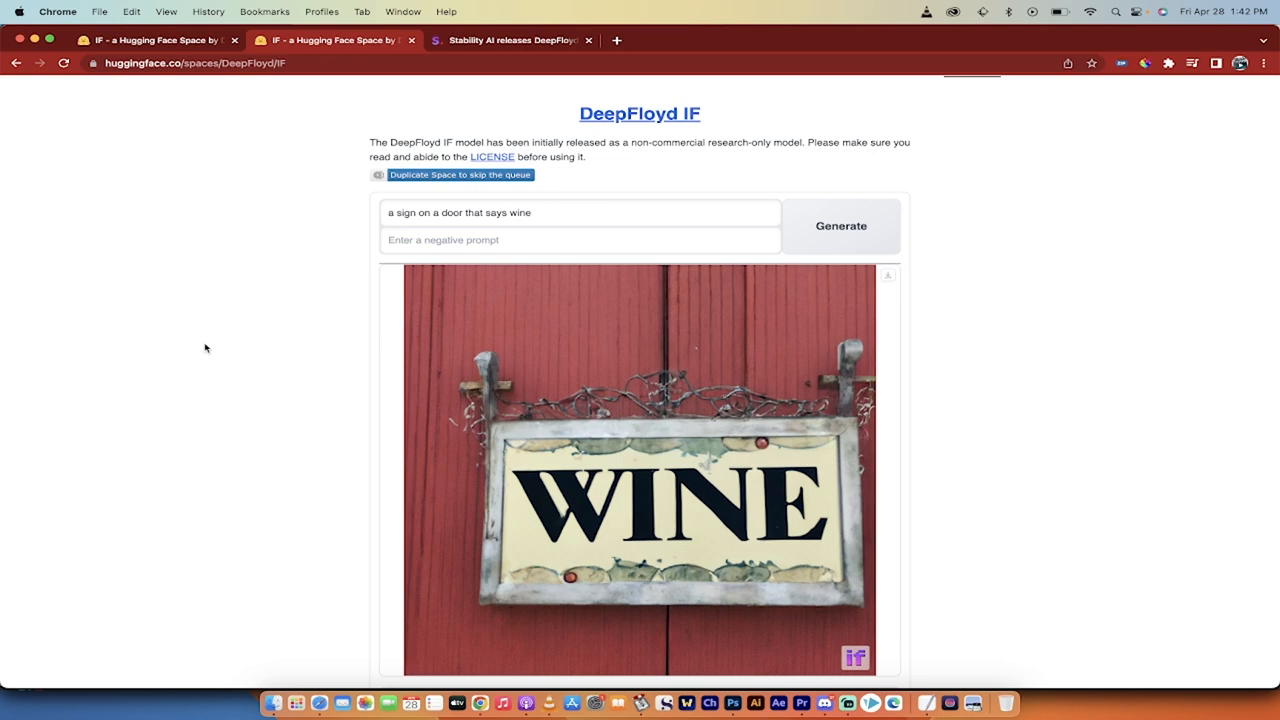
scroll("down", 3)
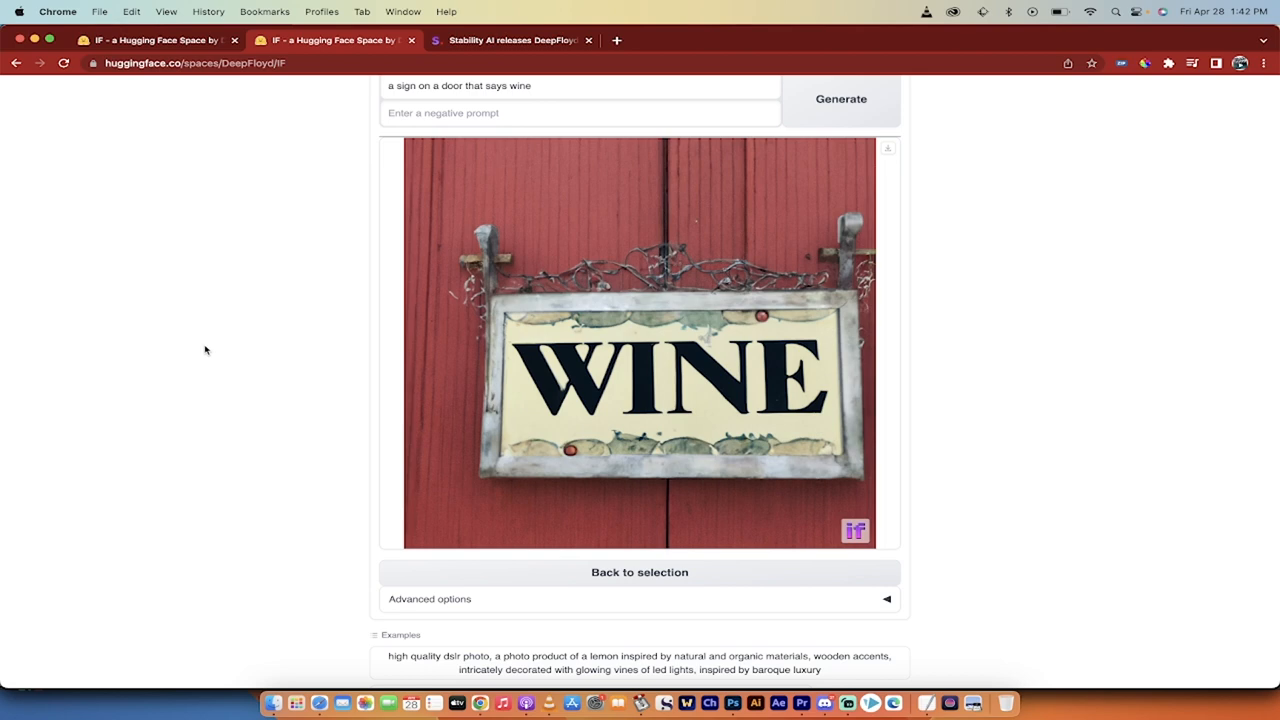
mouse_move(248, 340)
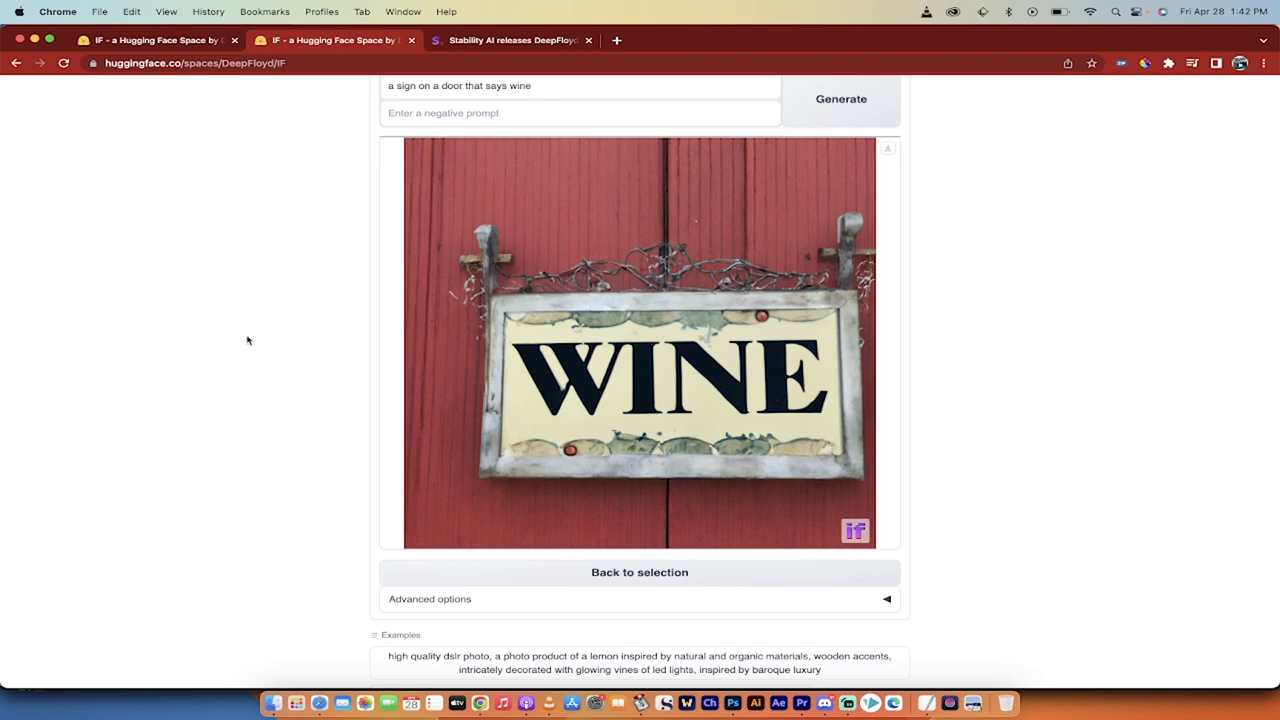